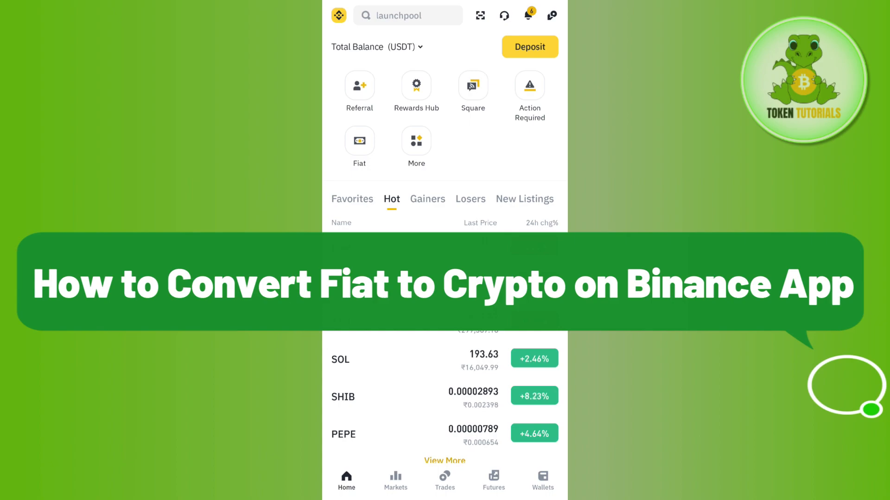
- Search the app features for 'con' to reach the Convert tool
scroll("down", 3)
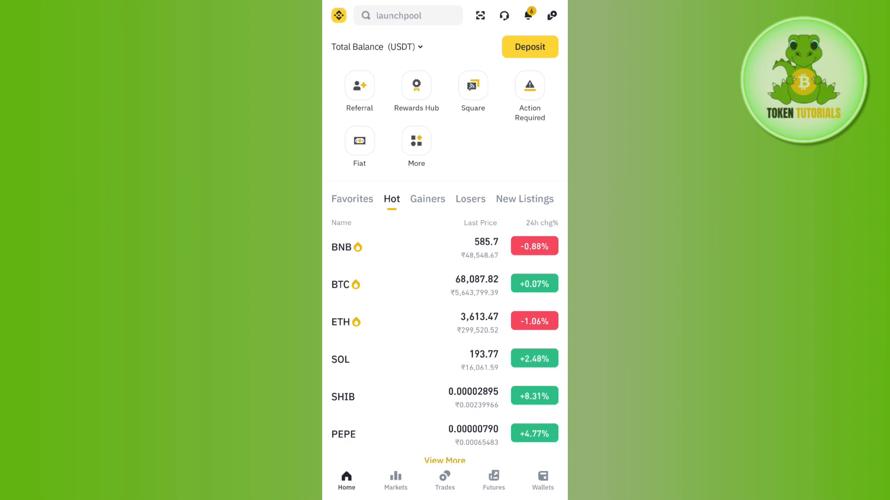
left_click(416, 141)
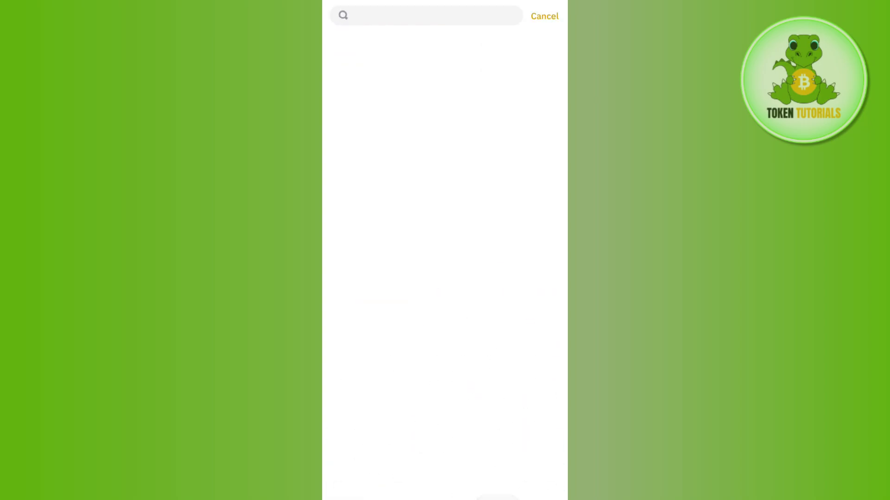
left_click(426, 15)
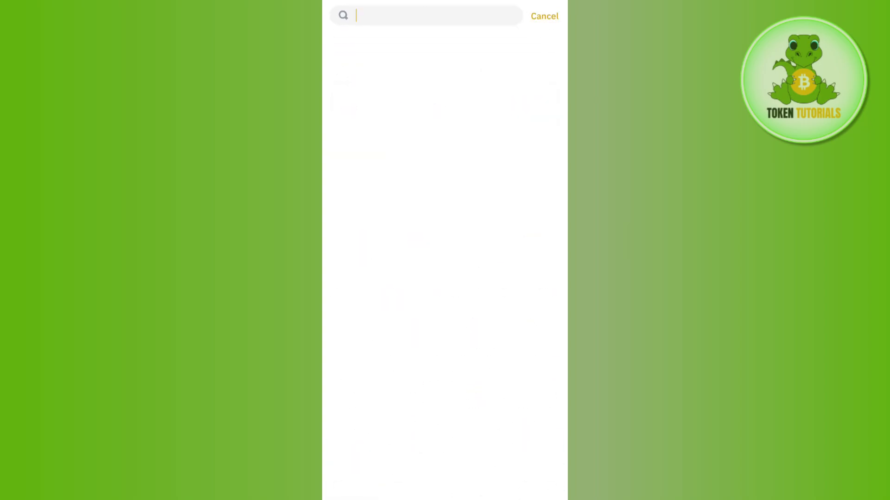
type("con")
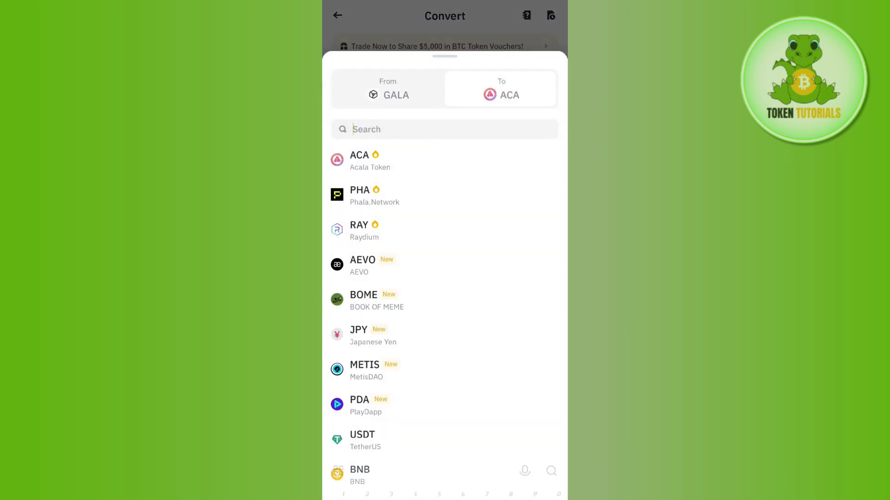
- Choose USDT as the receiving coin, then preview and confirm converting 50 GALA
type("u")
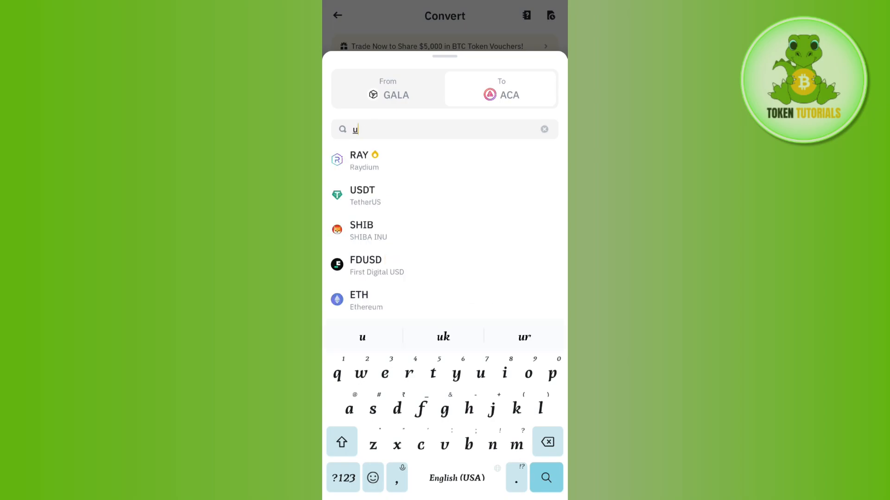
left_click(362, 196)
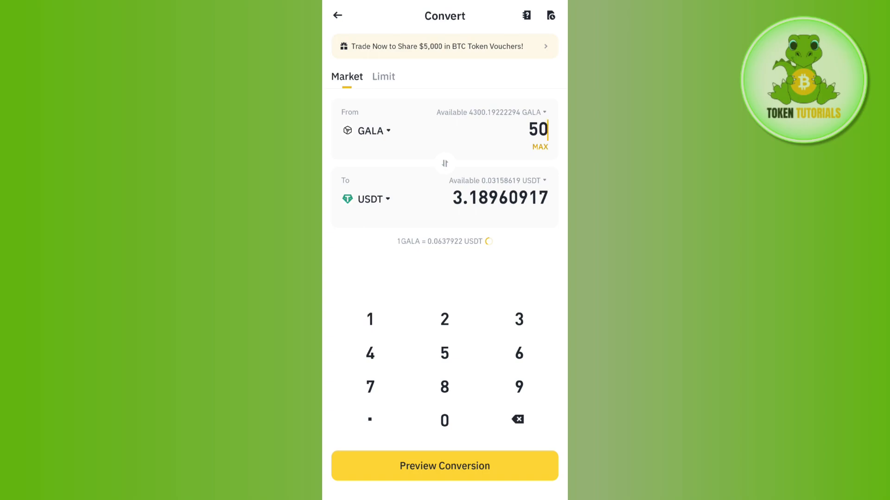
left_click(444, 466)
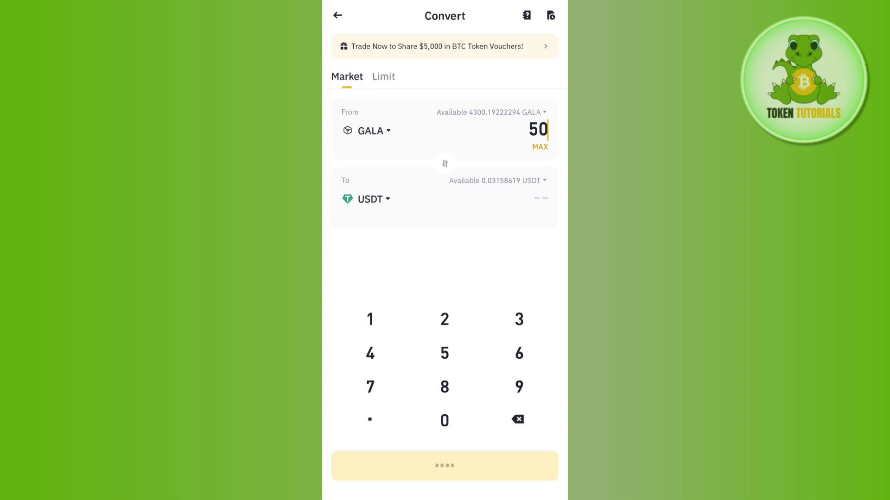
left_click(444, 465)
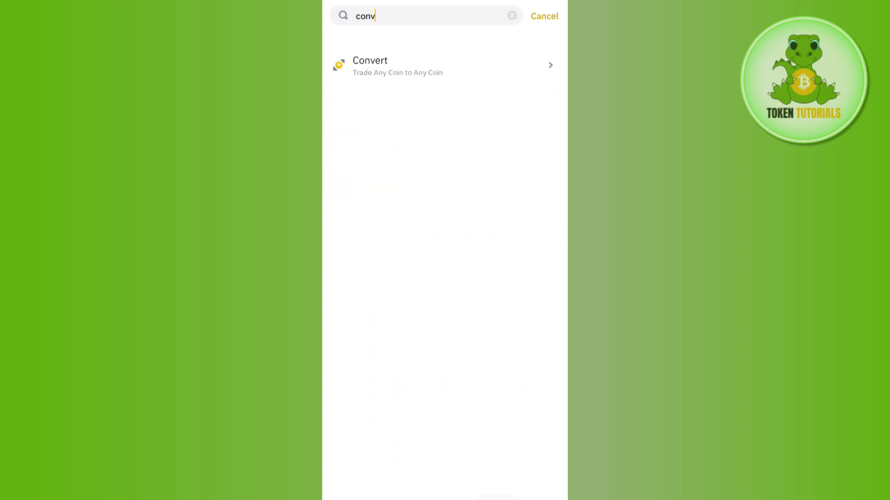
- Open the USDT balance under Wallets' Funding tab, then return to Home
left_click(543, 16)
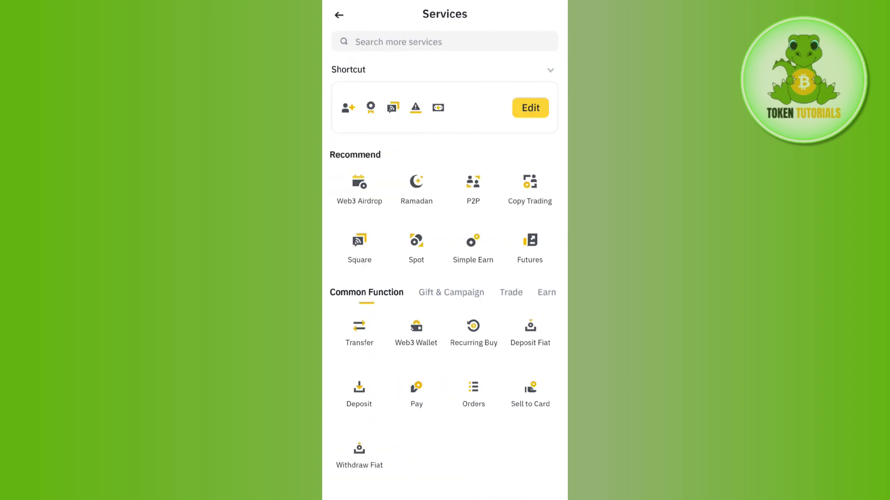
left_click(339, 14)
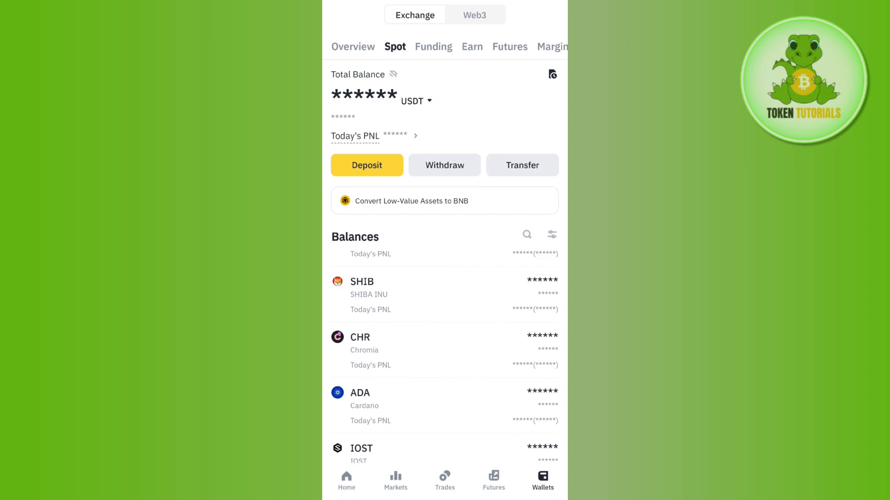
left_click(433, 47)
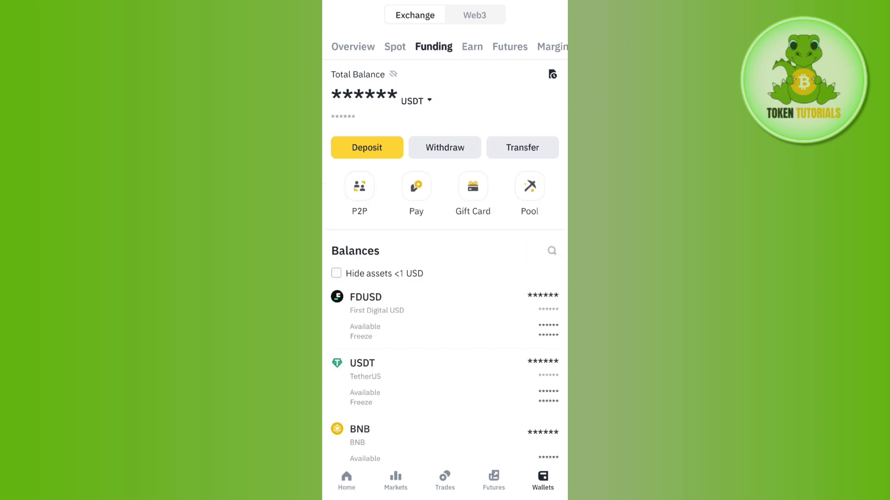
scroll("down", 3)
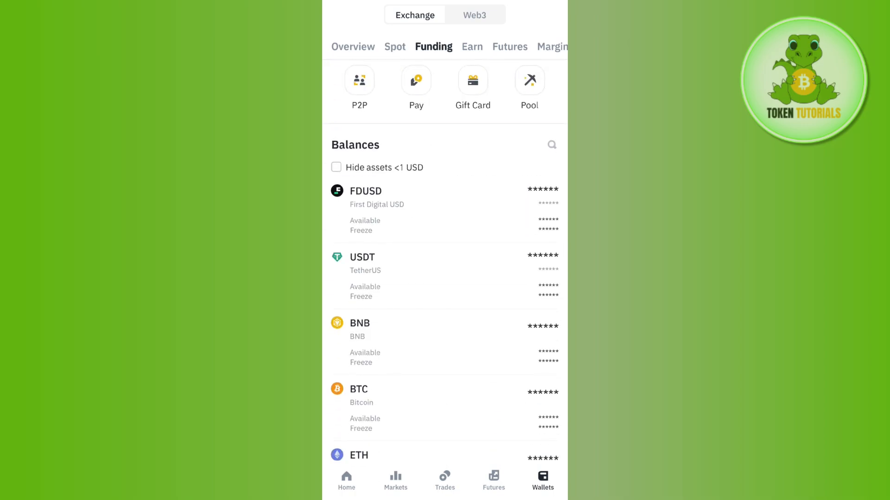
left_click(362, 257)
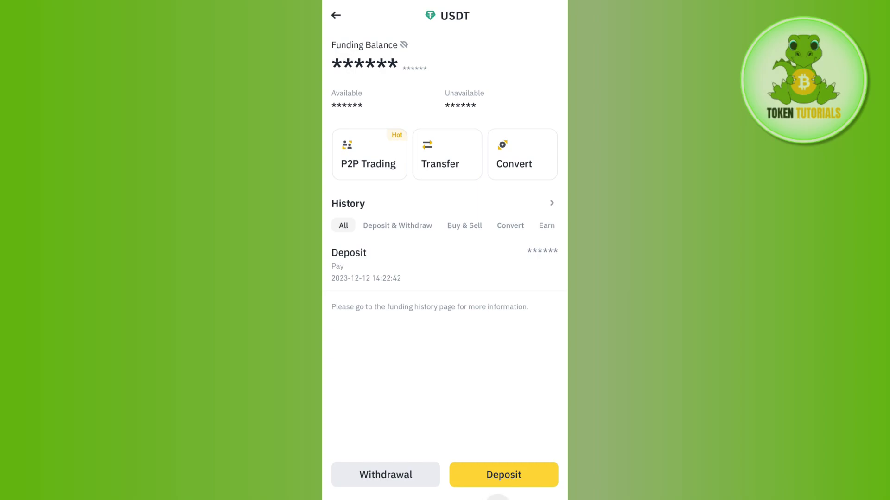
left_click(336, 15)
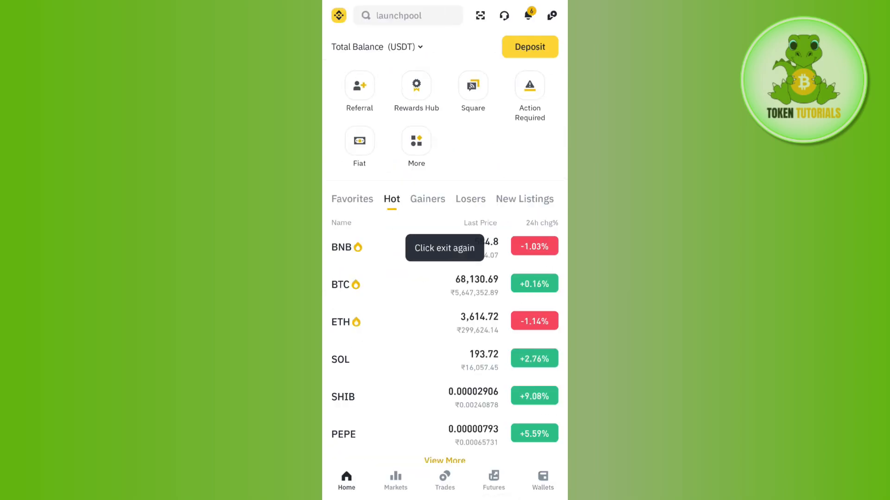